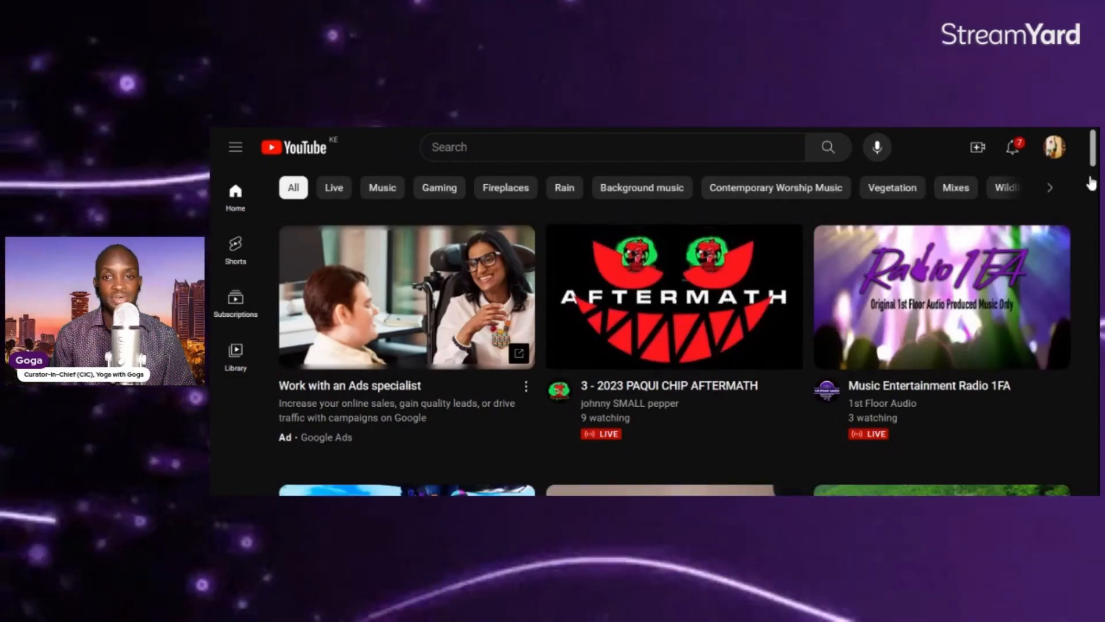
- Open YouTube Studio from the profile avatar's account menu on the YouTube homepage
click(1054, 146)
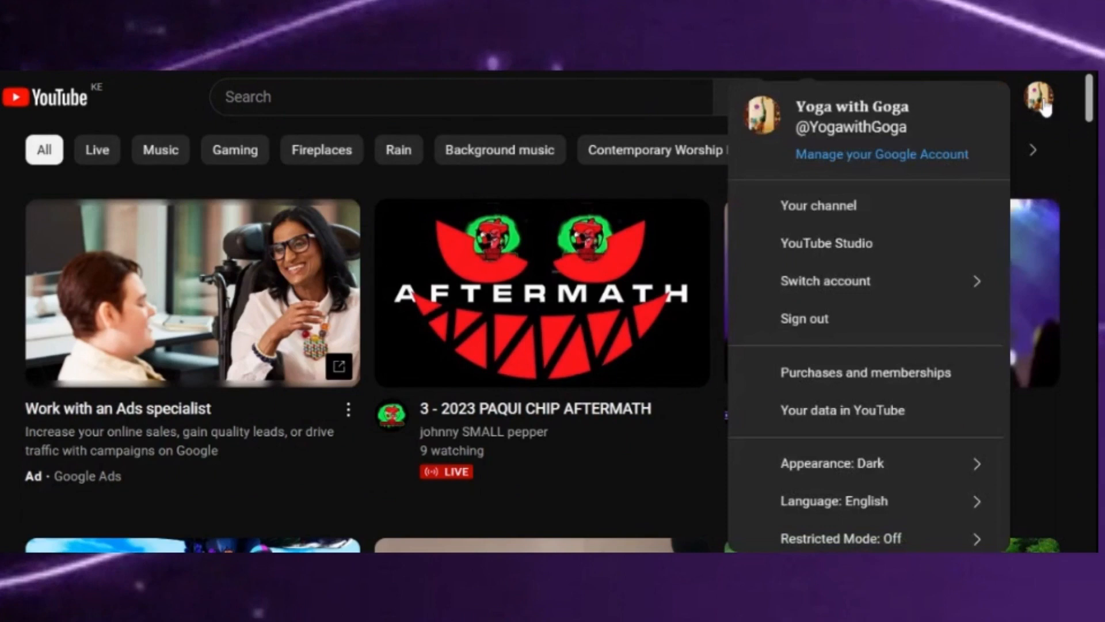
mouse_move(855, 243)
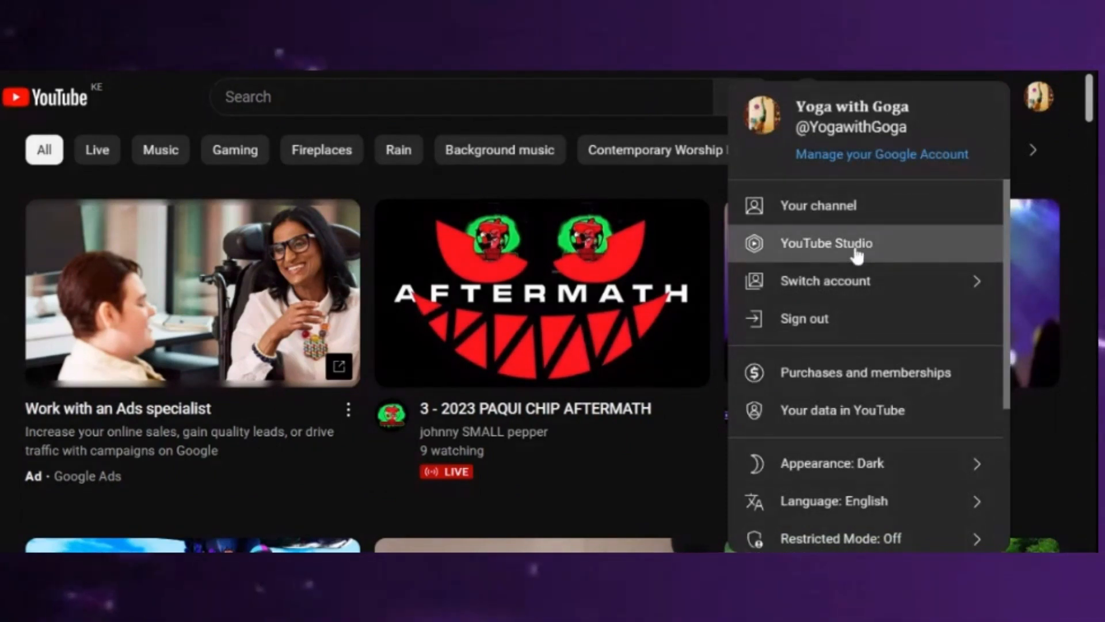
click(826, 243)
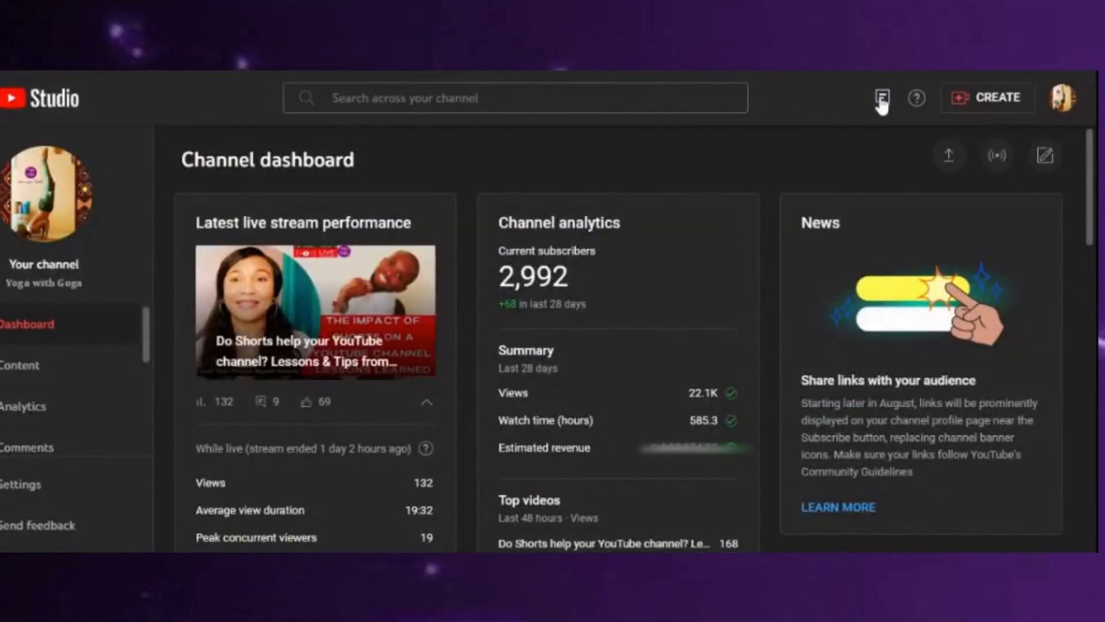
mouse_move(881, 97)
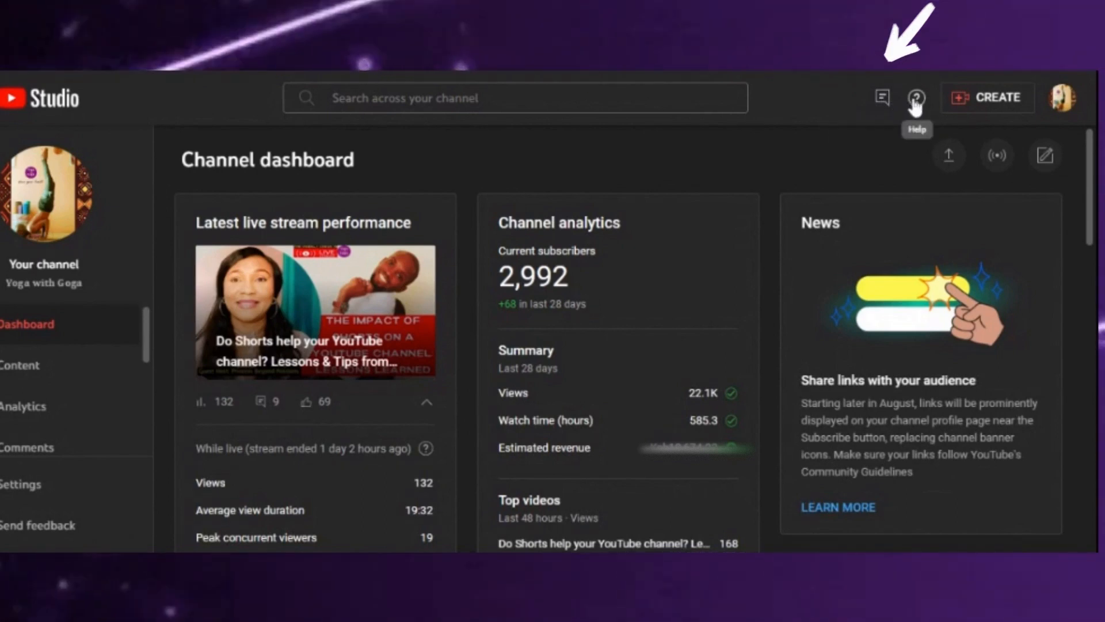
mouse_move(994, 106)
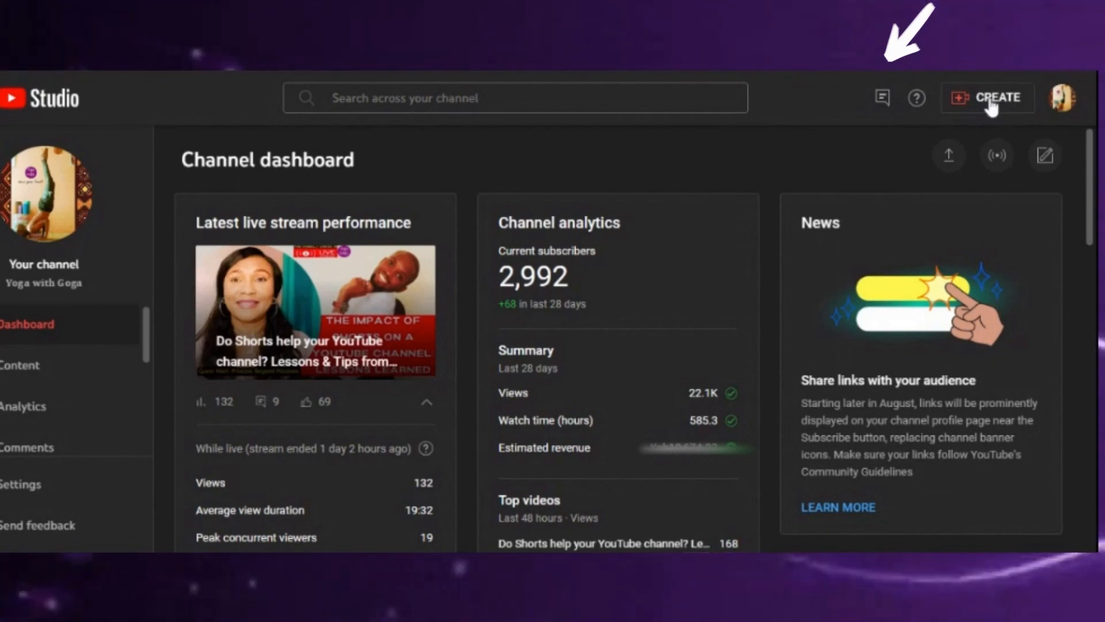
mouse_move(882, 98)
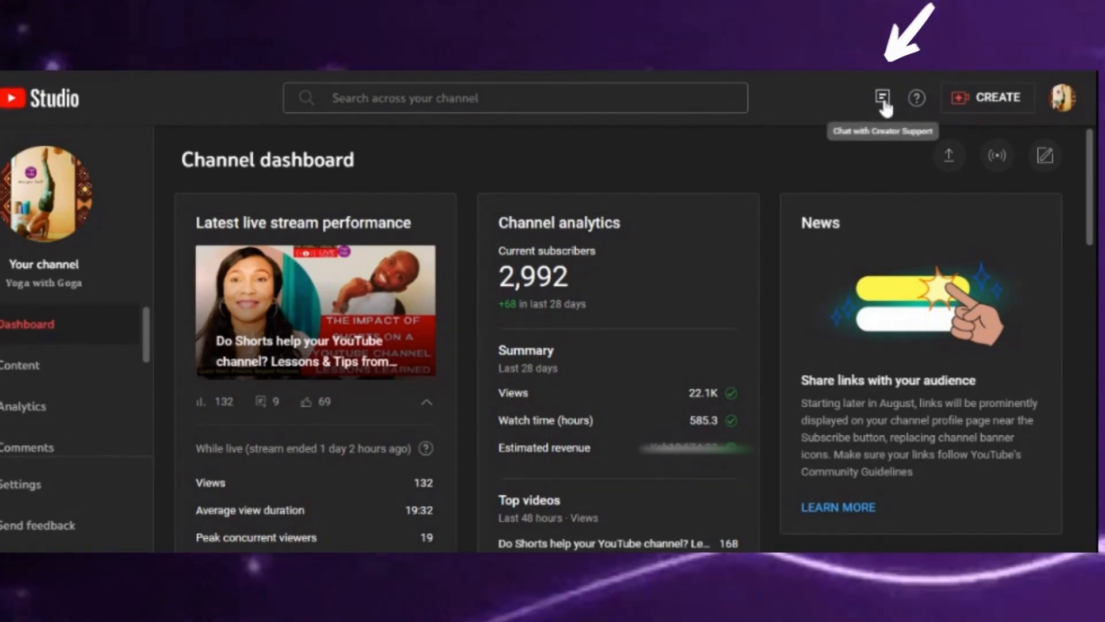
- Open the Creator Support chat from the icon beside Help in the dashboard top bar
click(881, 98)
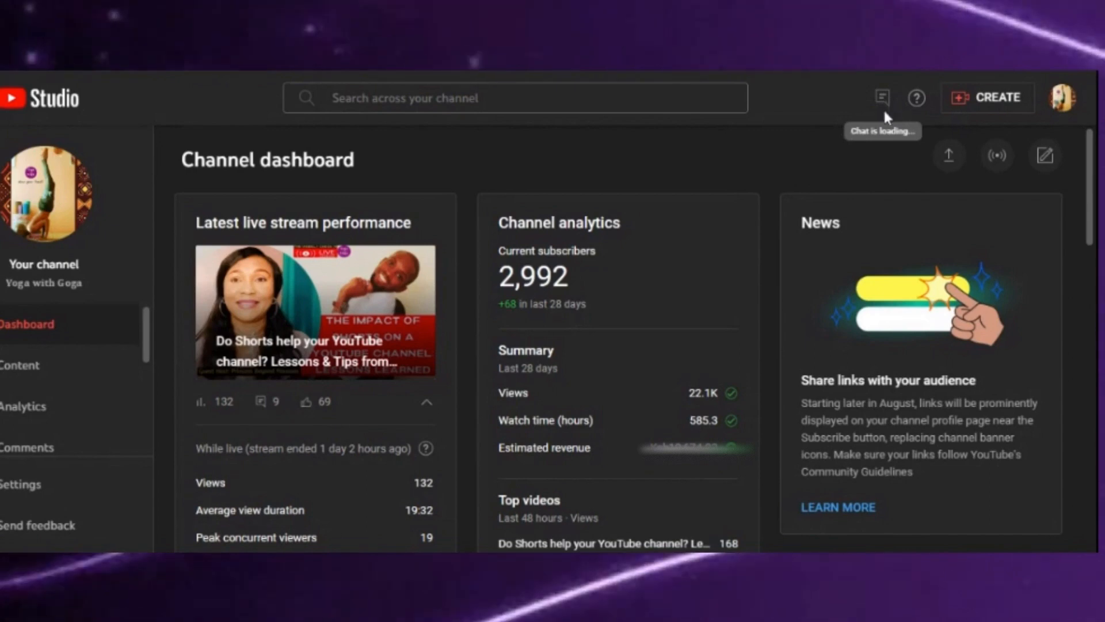
click(882, 98)
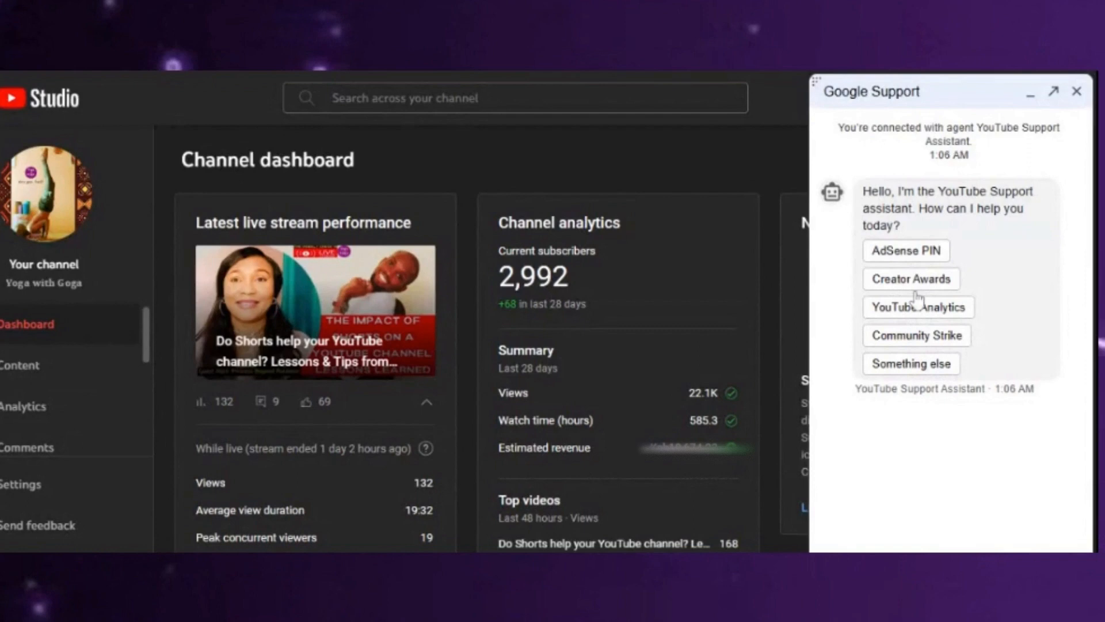
mouse_move(920, 352)
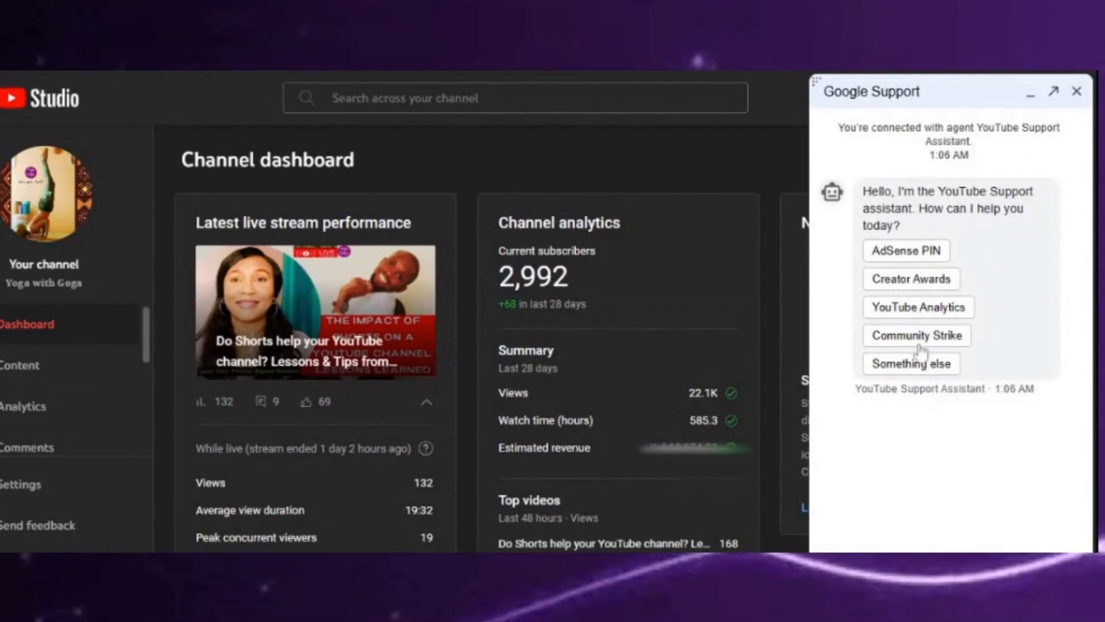
mouse_move(923, 371)
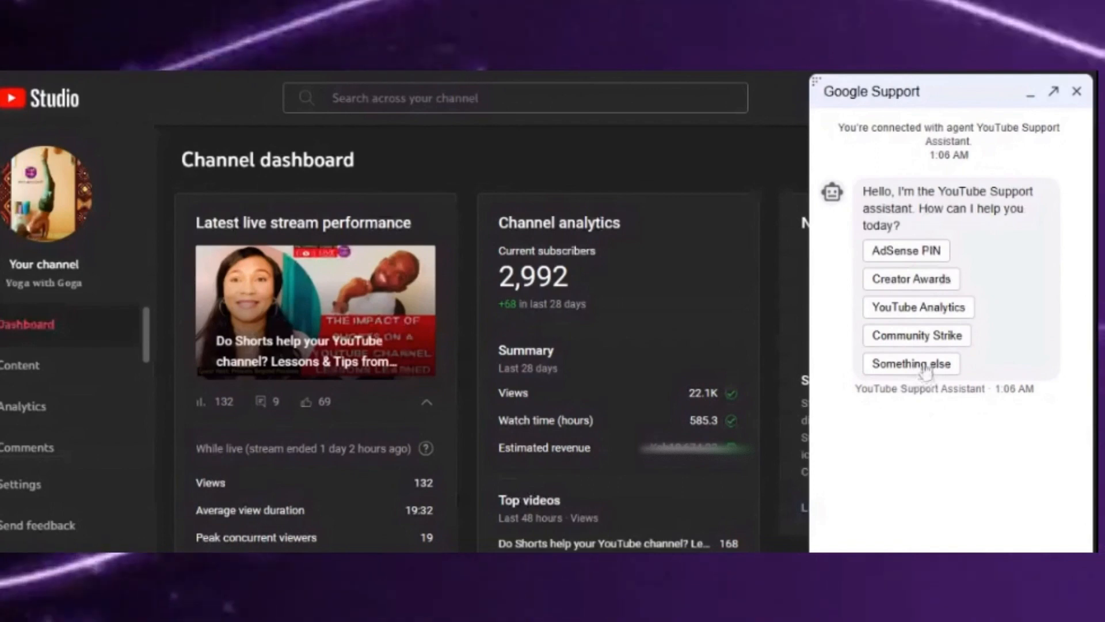
- Pick 'Something else' as the help topic and wait for a live agent to join
click(910, 363)
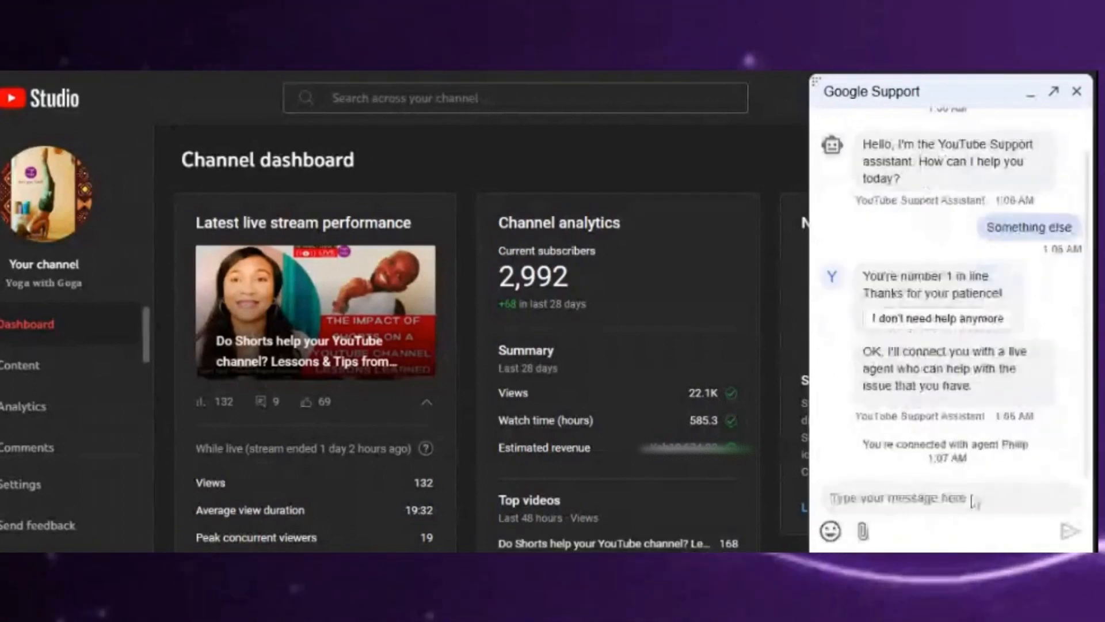
- Send the agent a greeting asking for help on why revenue numbers differ on Studio
scroll(down, 3)
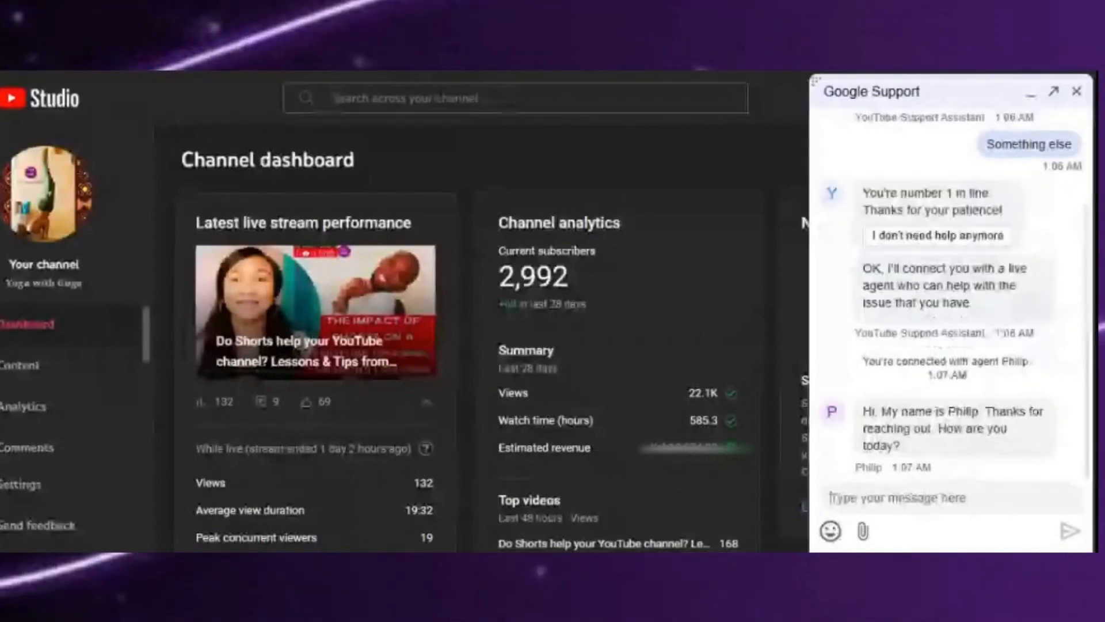
text(Hi Philip)
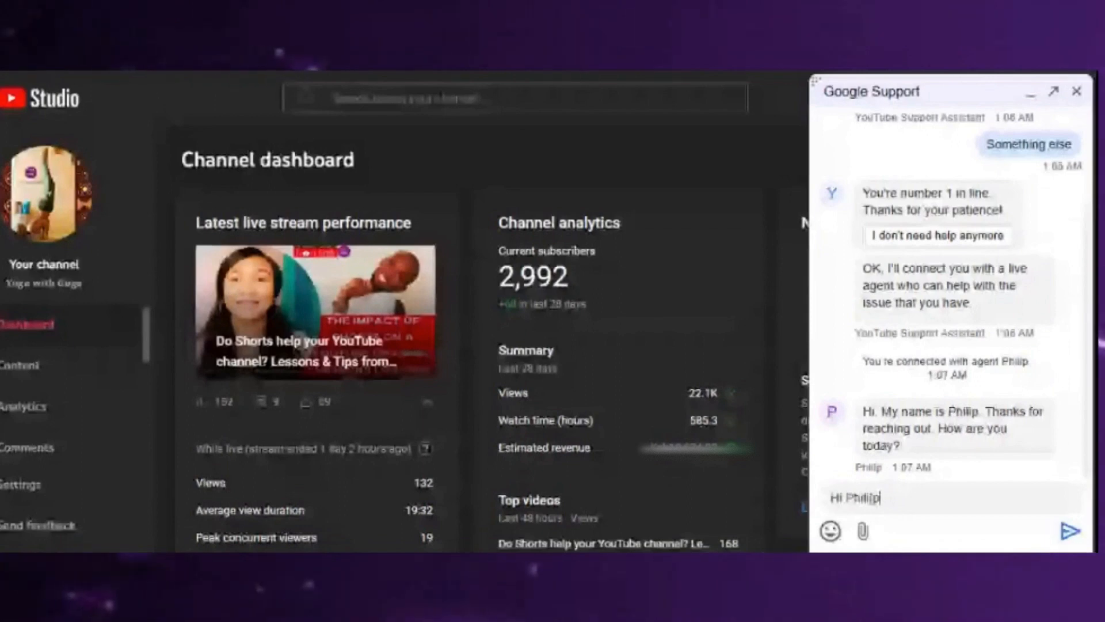
key(Backspace)
text( I am grea)
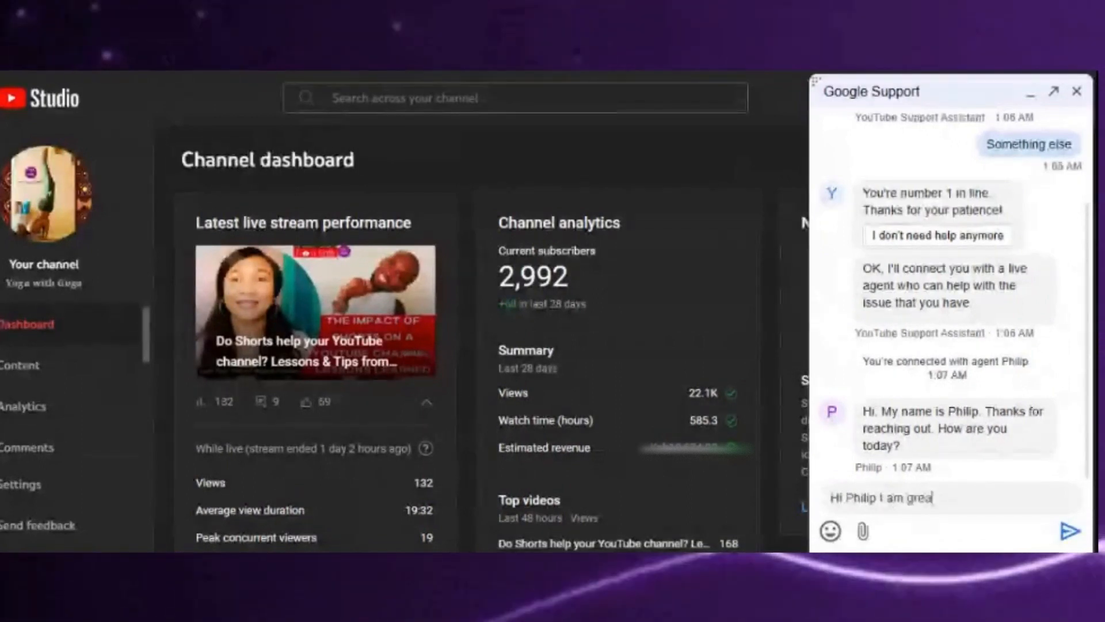
text(I need)
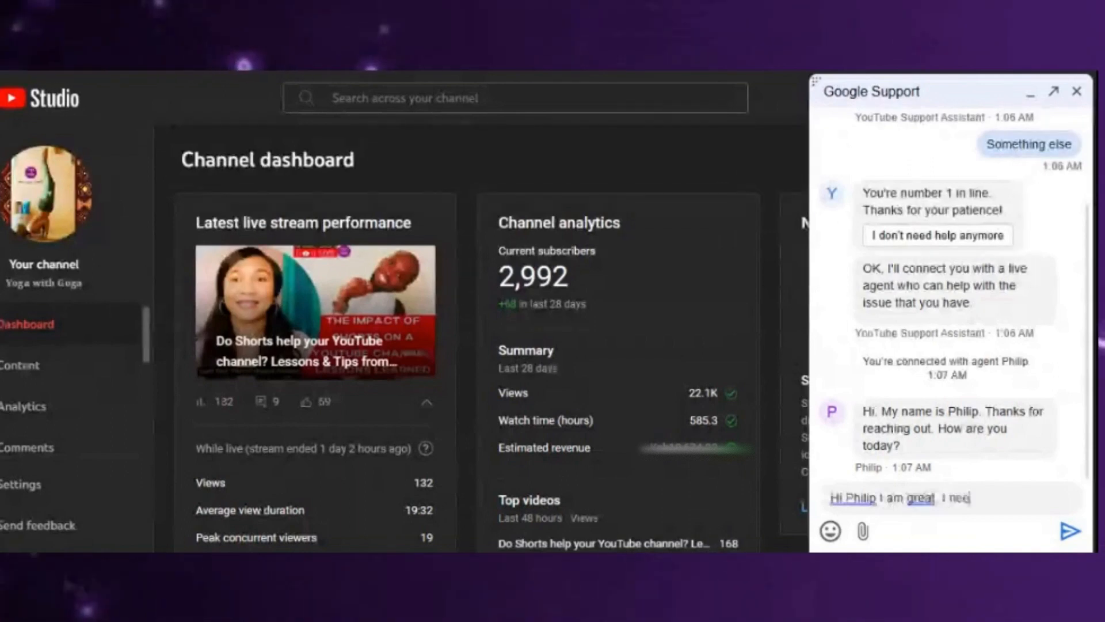
text(help on)
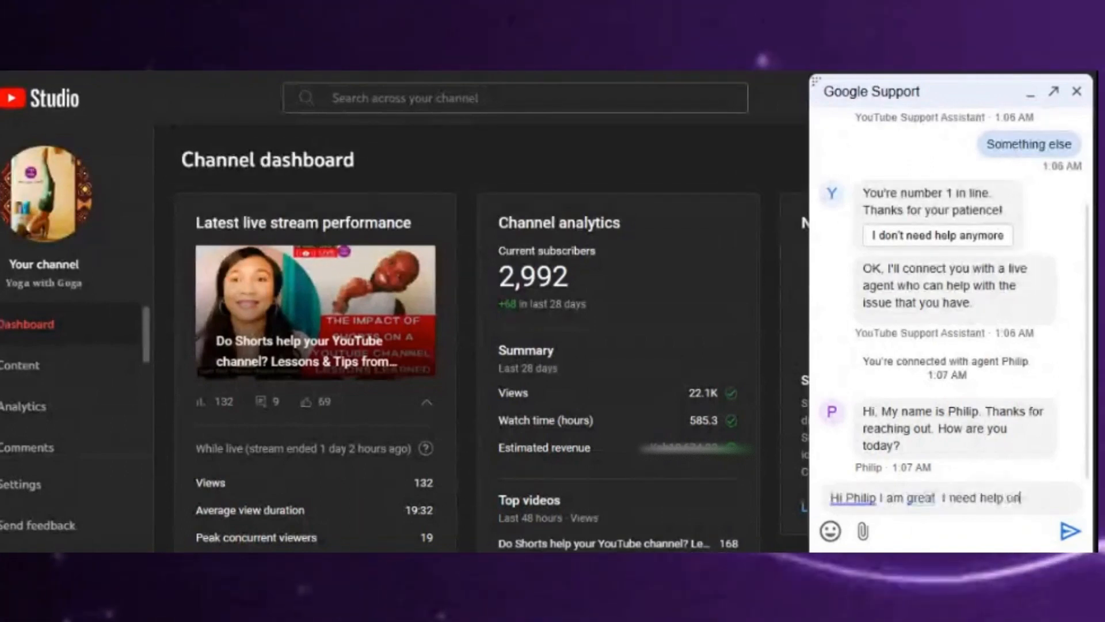
text(why)
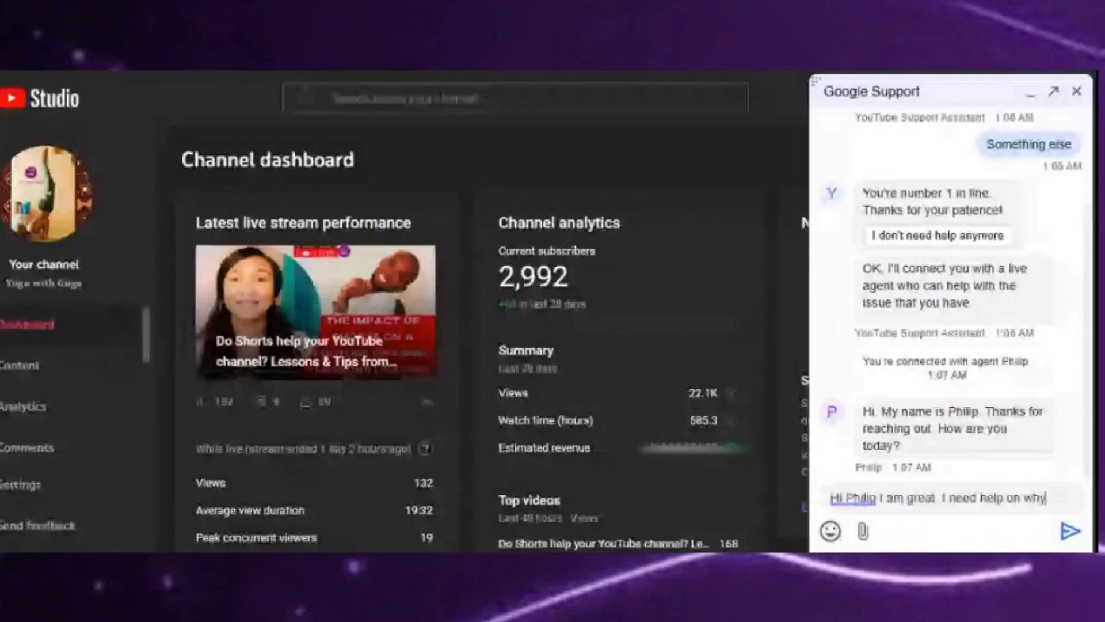
text(my revenue)
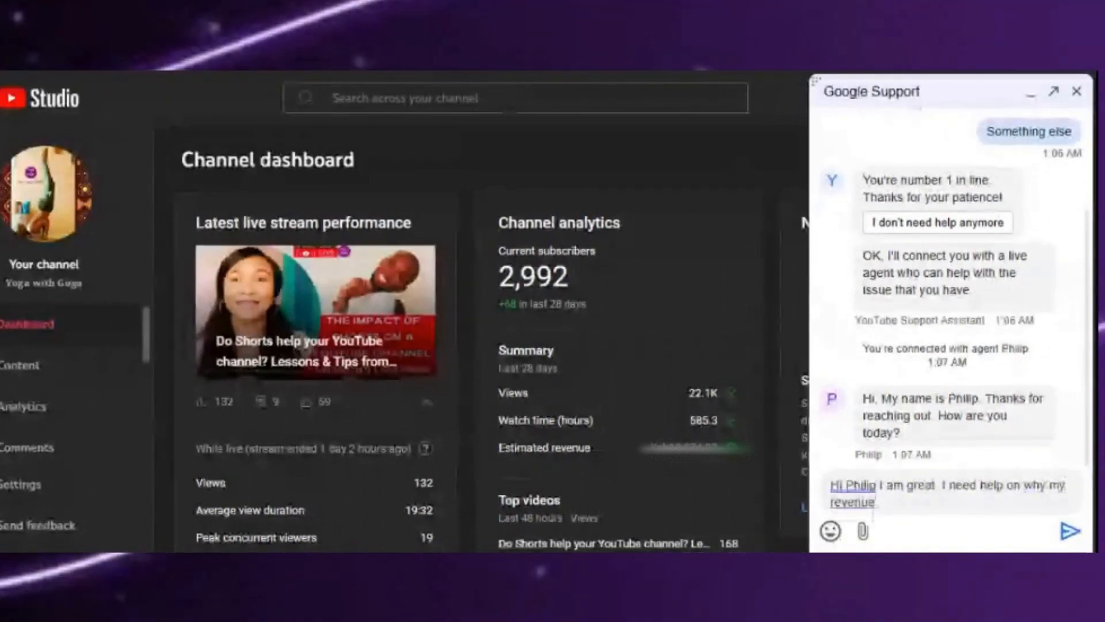
text(numbers are)
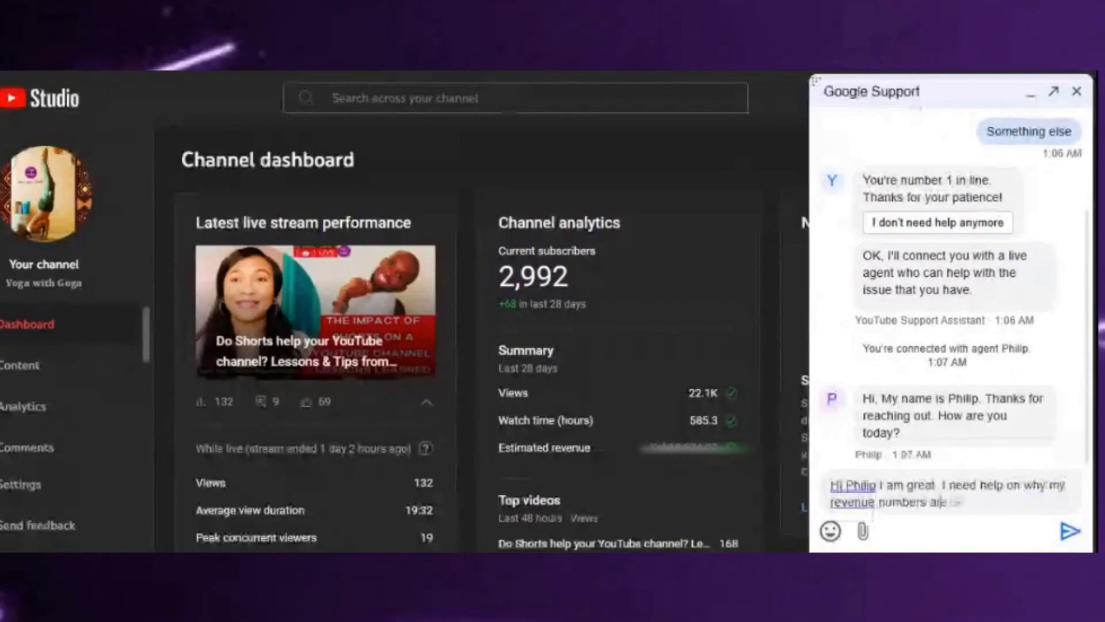
text(are different)
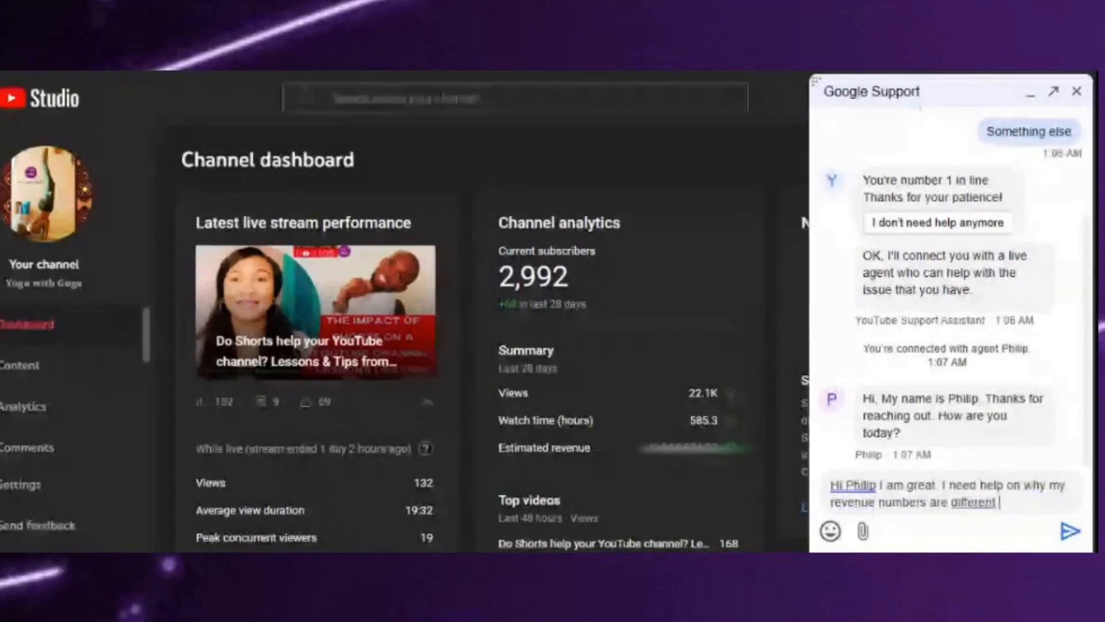
text(on studio)
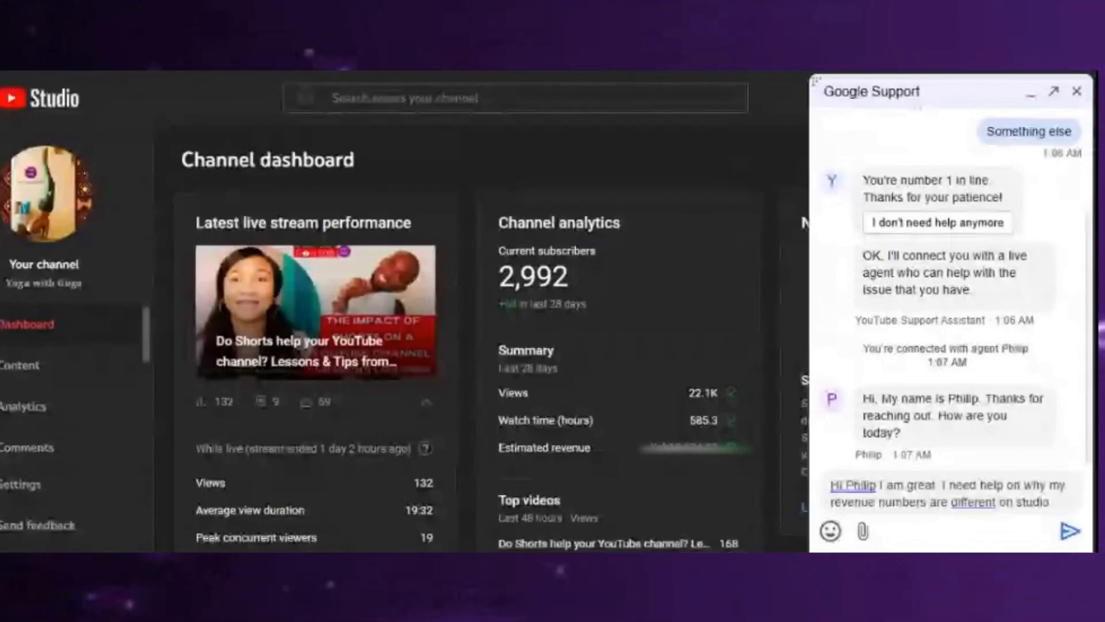
click(1071, 530)
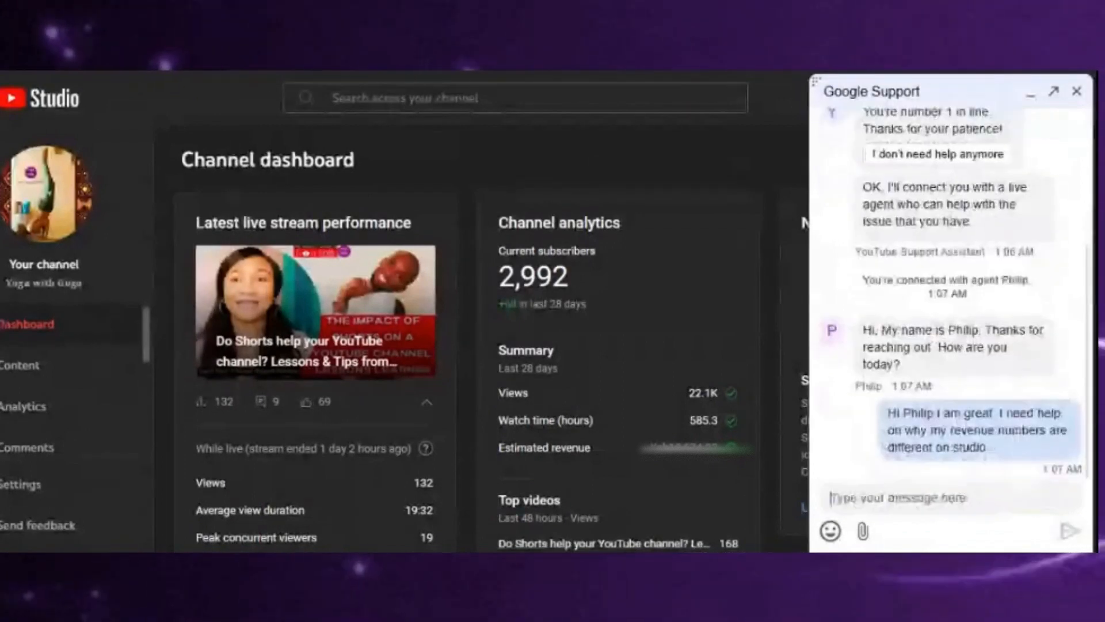